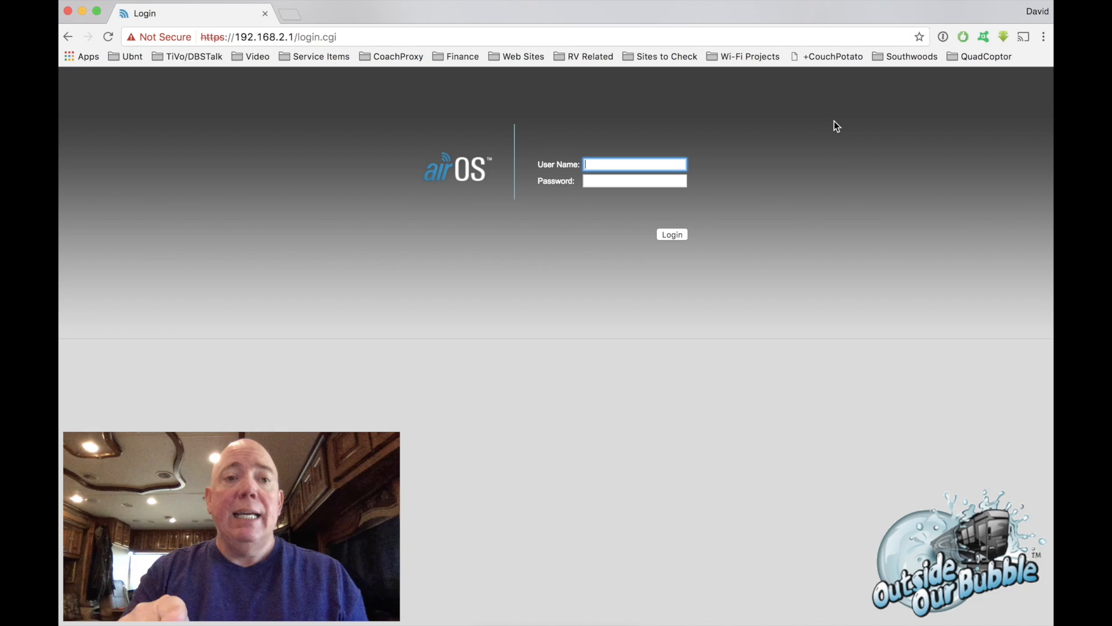
mouse_move(714, 266)
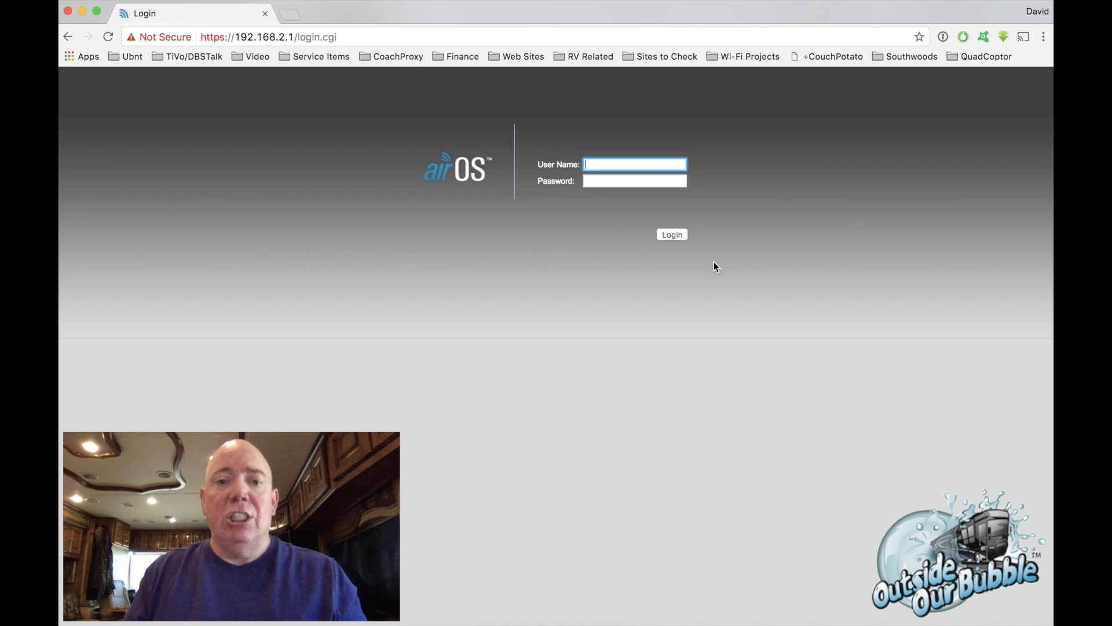
- Log in to the device at 192.168.2.1 with user name admin and password
click(268, 36)
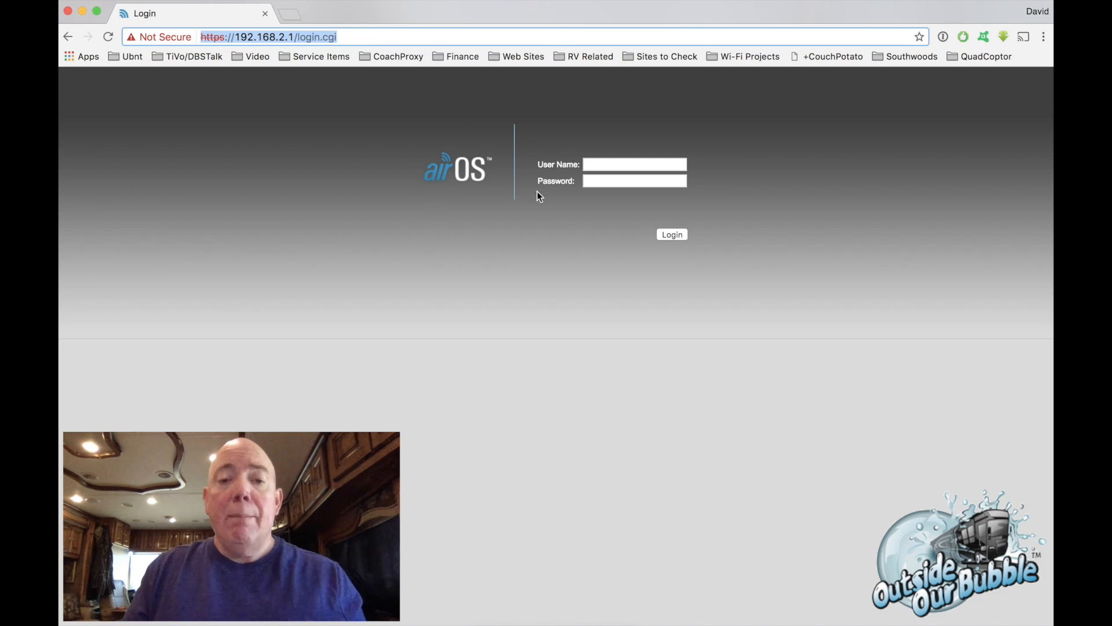
mouse_move(493, 240)
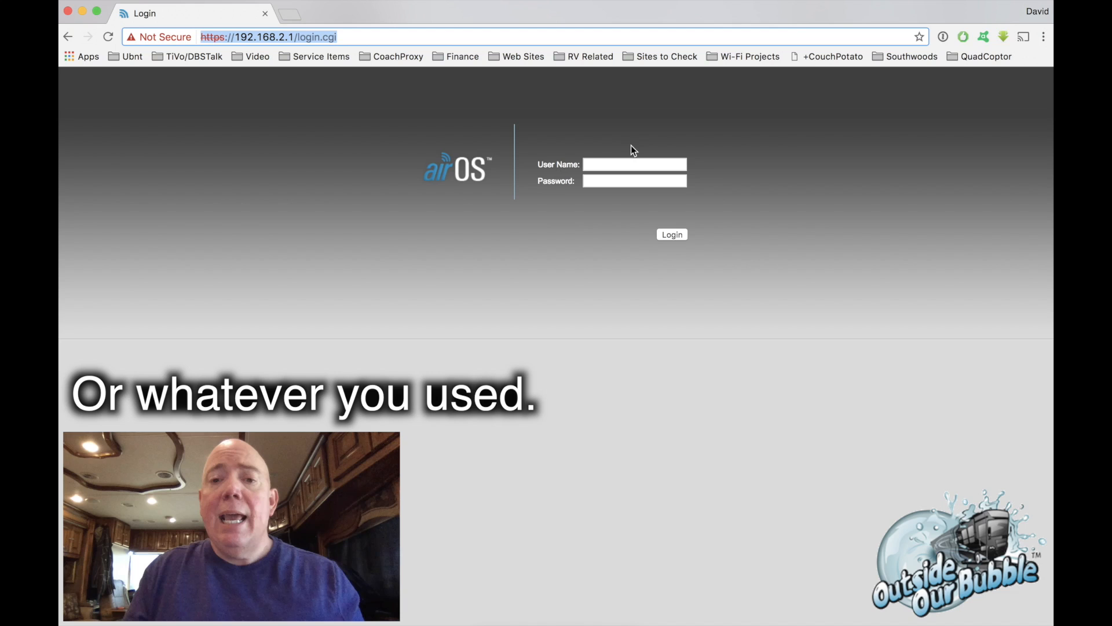
click(633, 164)
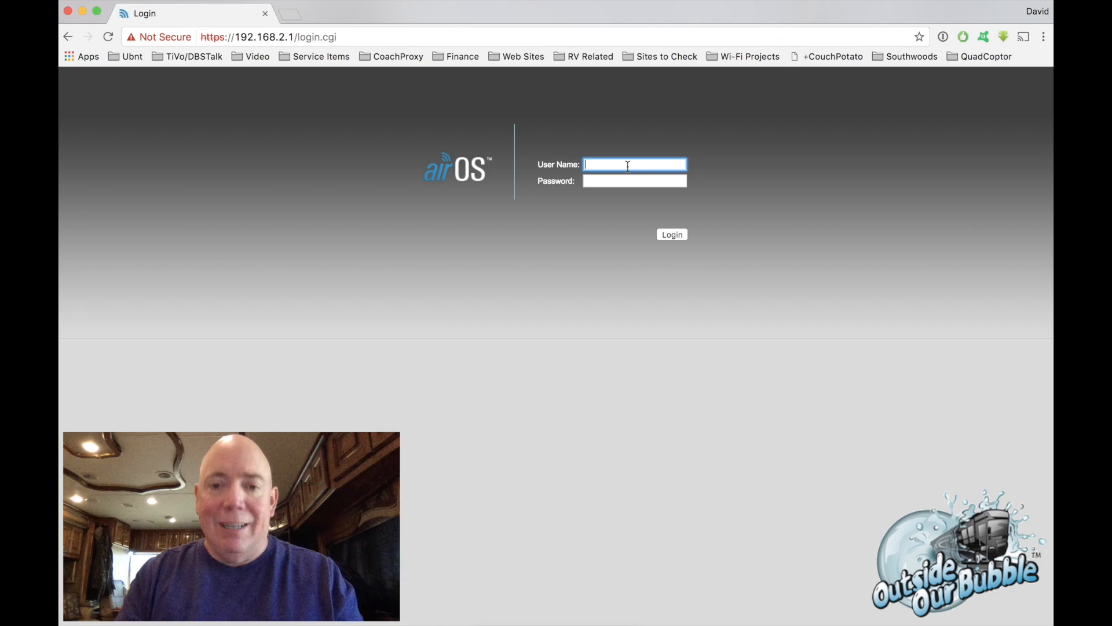
text(admin)
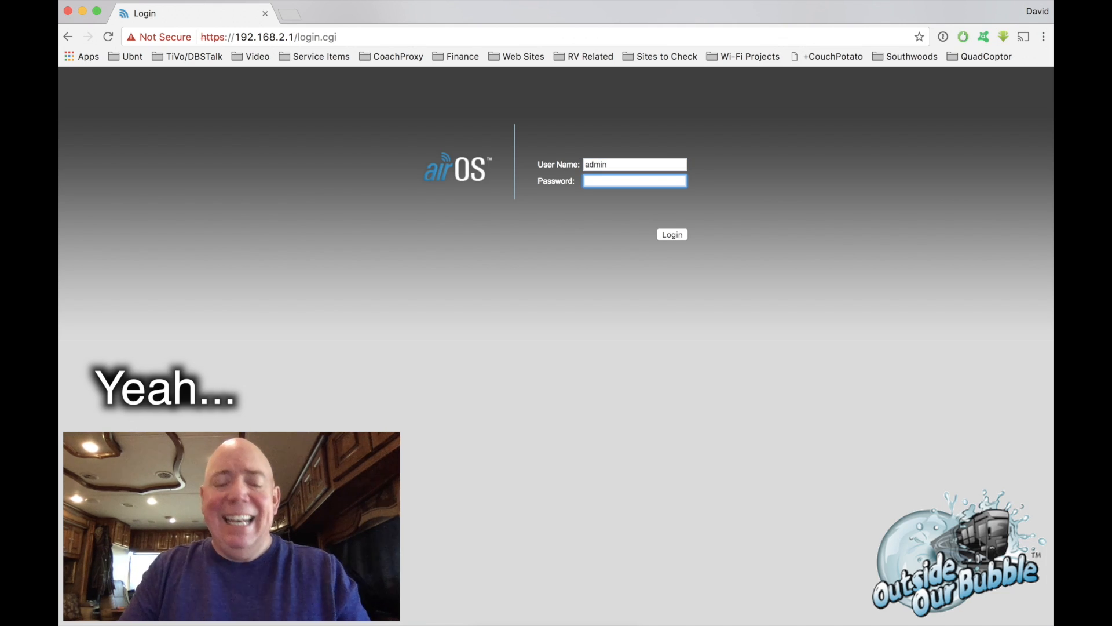
click(671, 234)
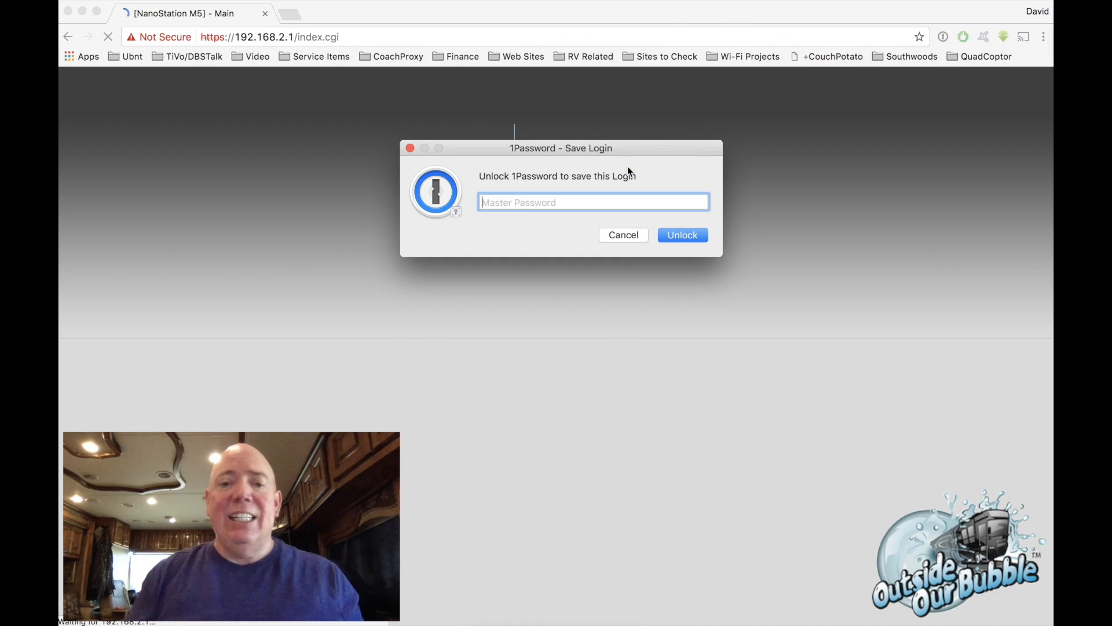
- Dismiss the password-manager prompt and open the SYSTEM page showing firmware XM.v5.6.9
click(623, 234)
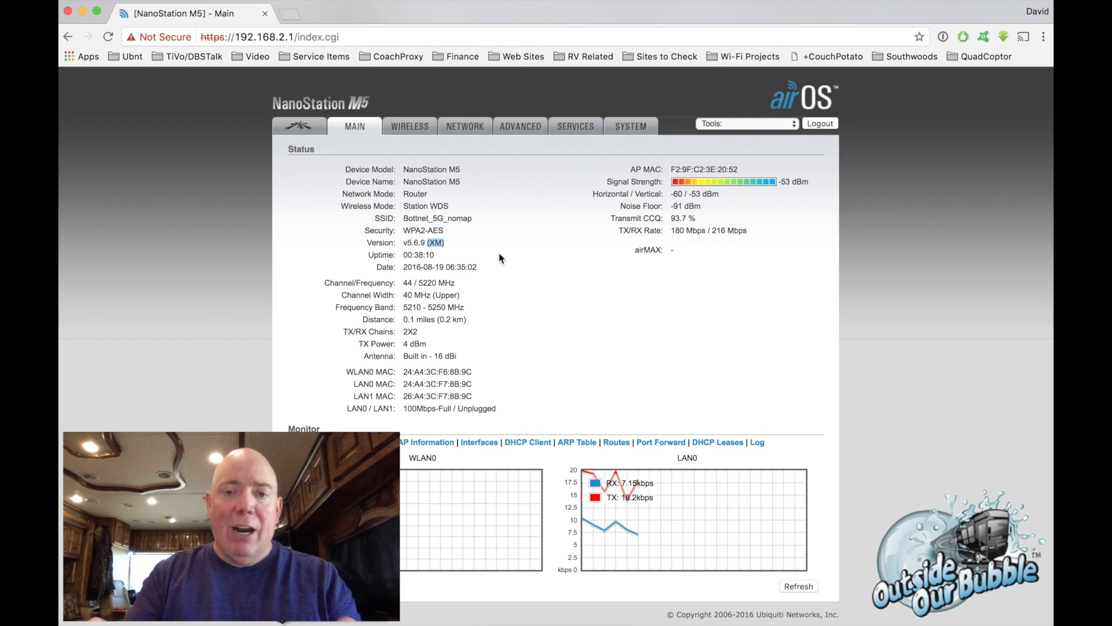
mouse_move(631, 119)
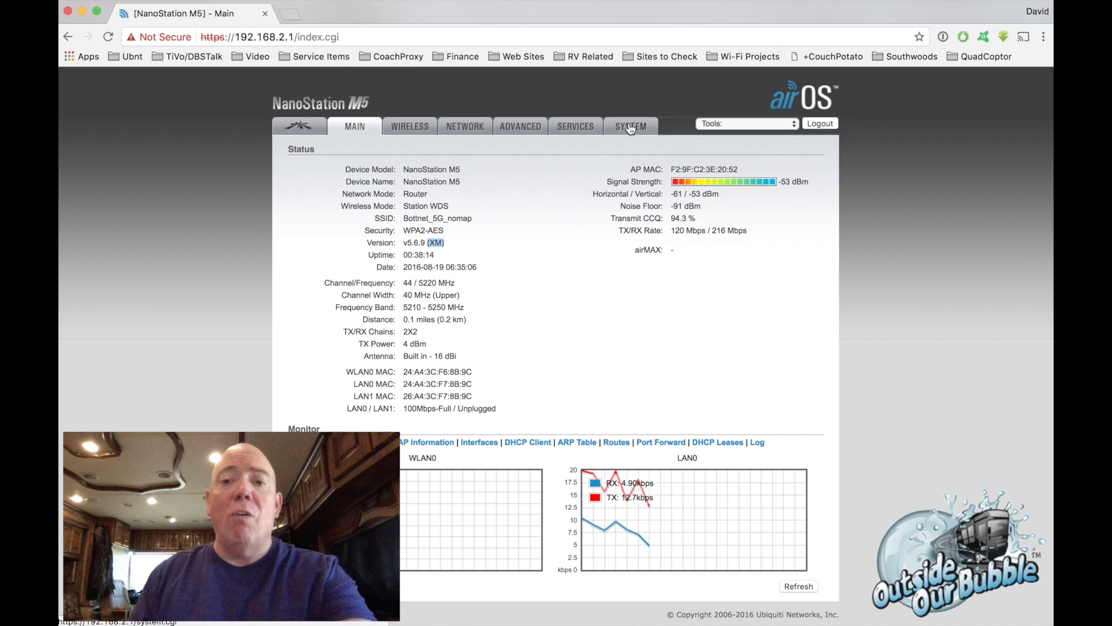
click(630, 126)
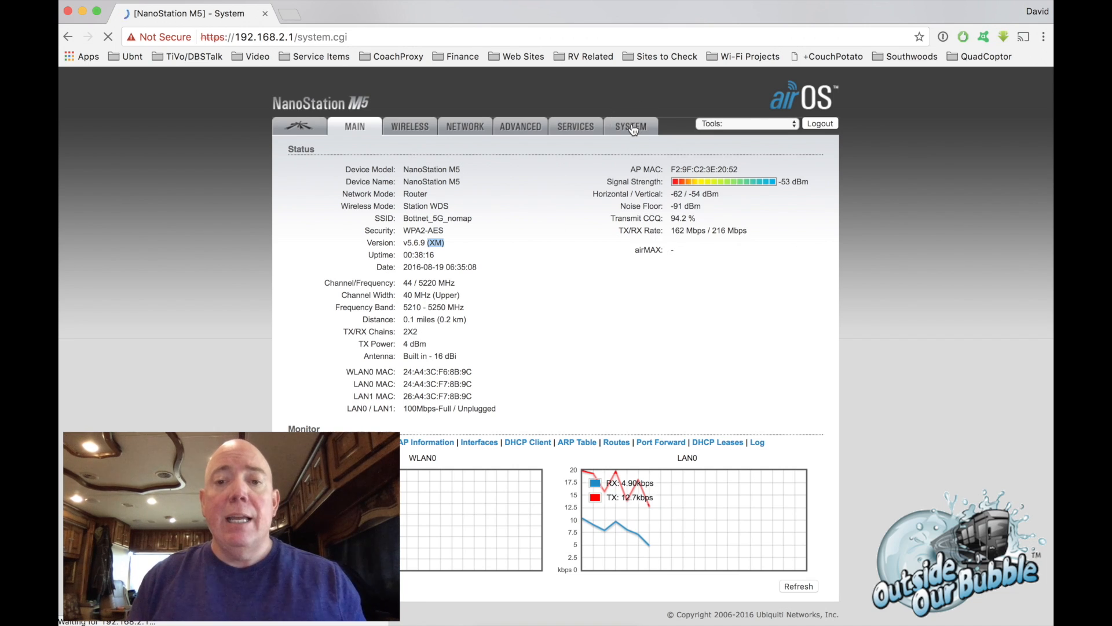
click(631, 125)
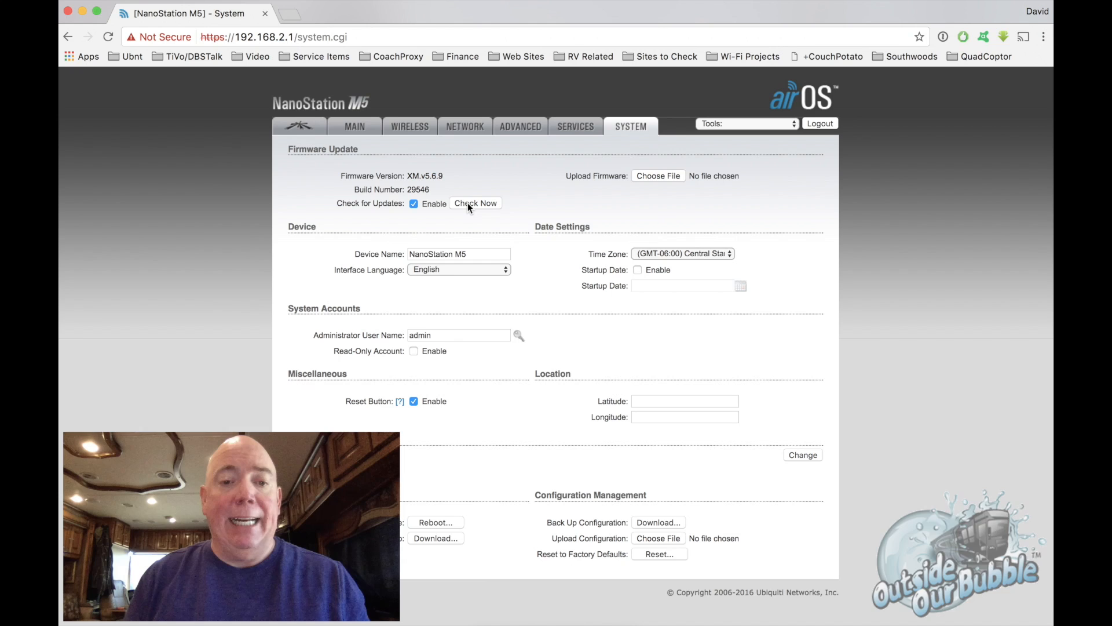
- Run Check Now and start the update to firmware v6.0 from the notice
click(474, 203)
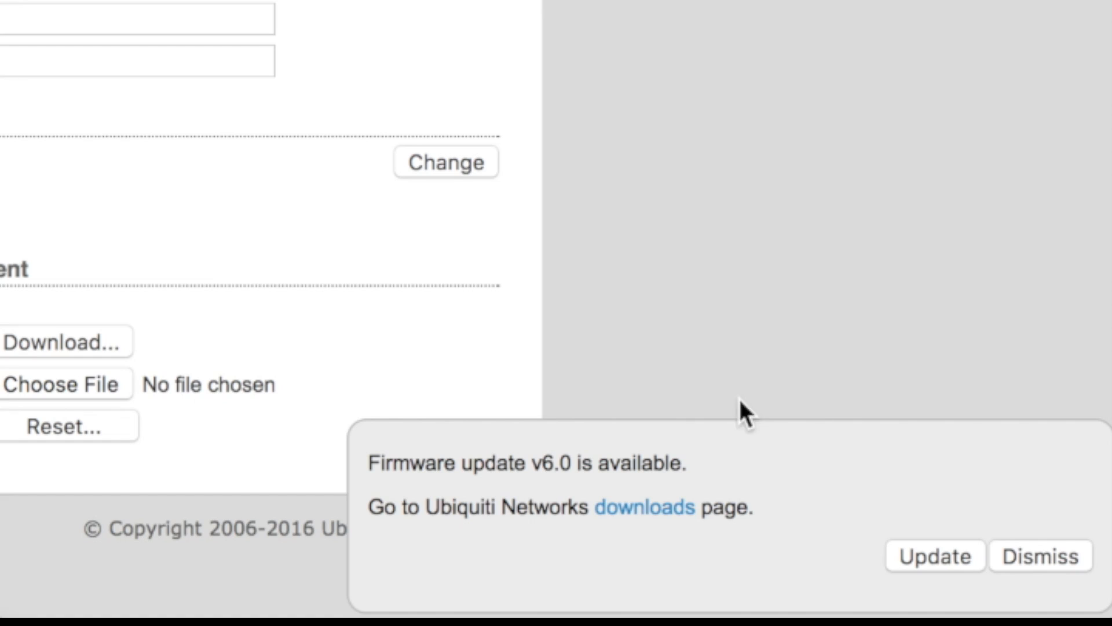
mouse_move(863, 443)
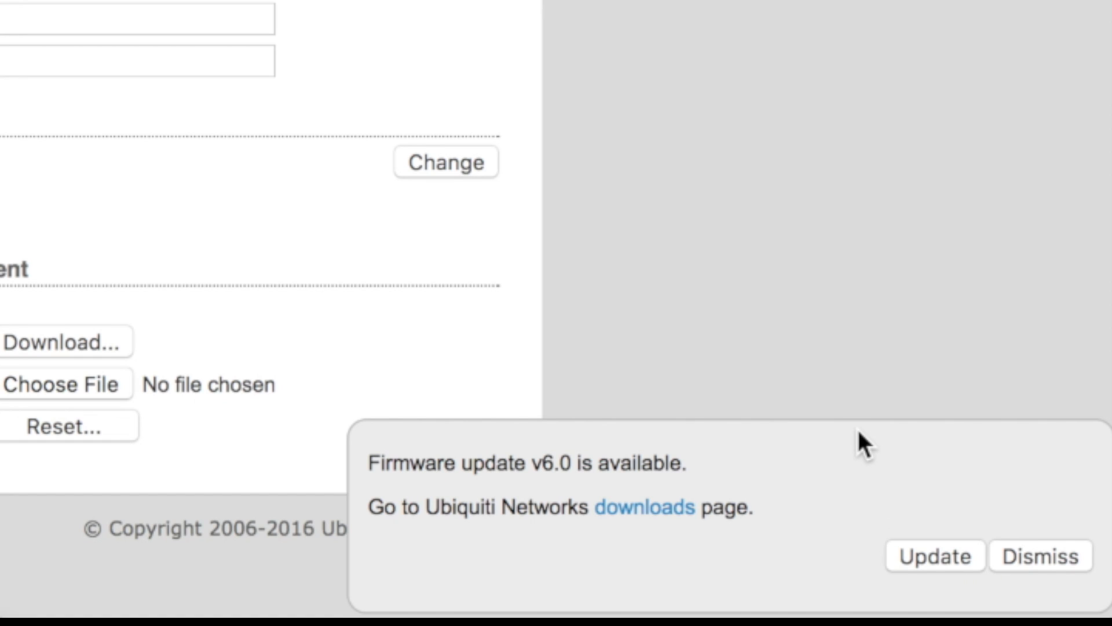
mouse_move(940, 564)
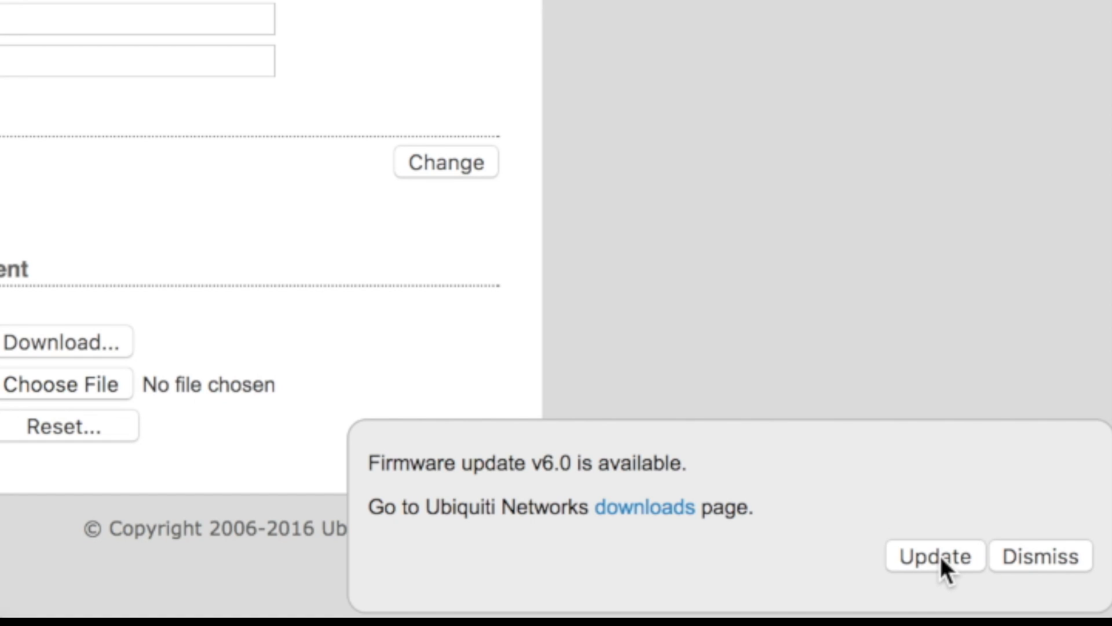
click(935, 556)
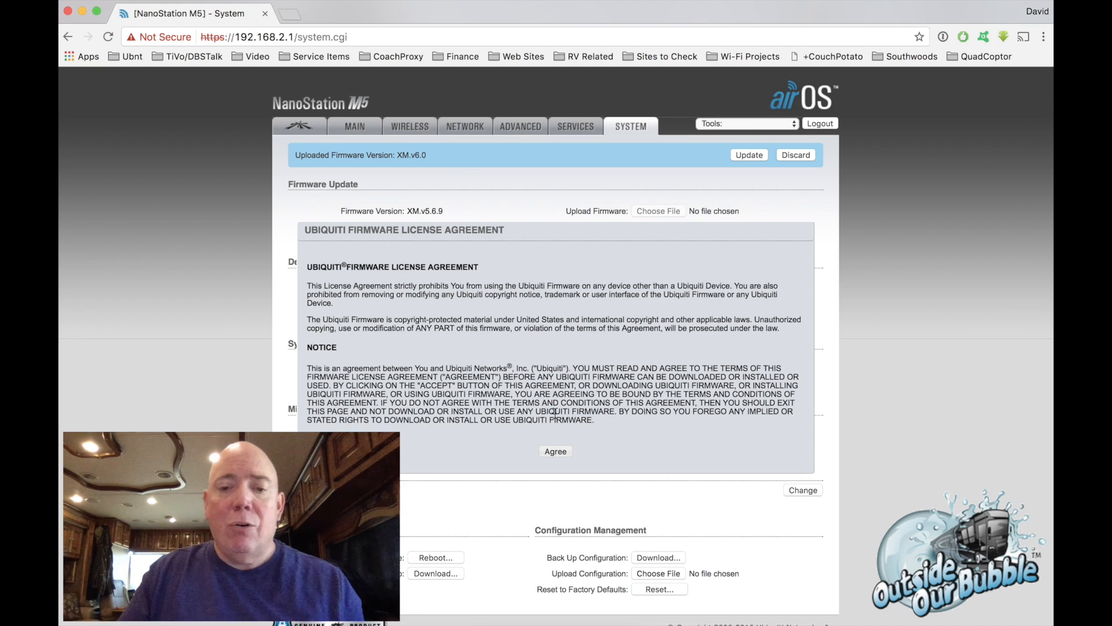
- Agree to the license and install the uploaded XM.v6.0 firmware, waiting for reboot
click(556, 451)
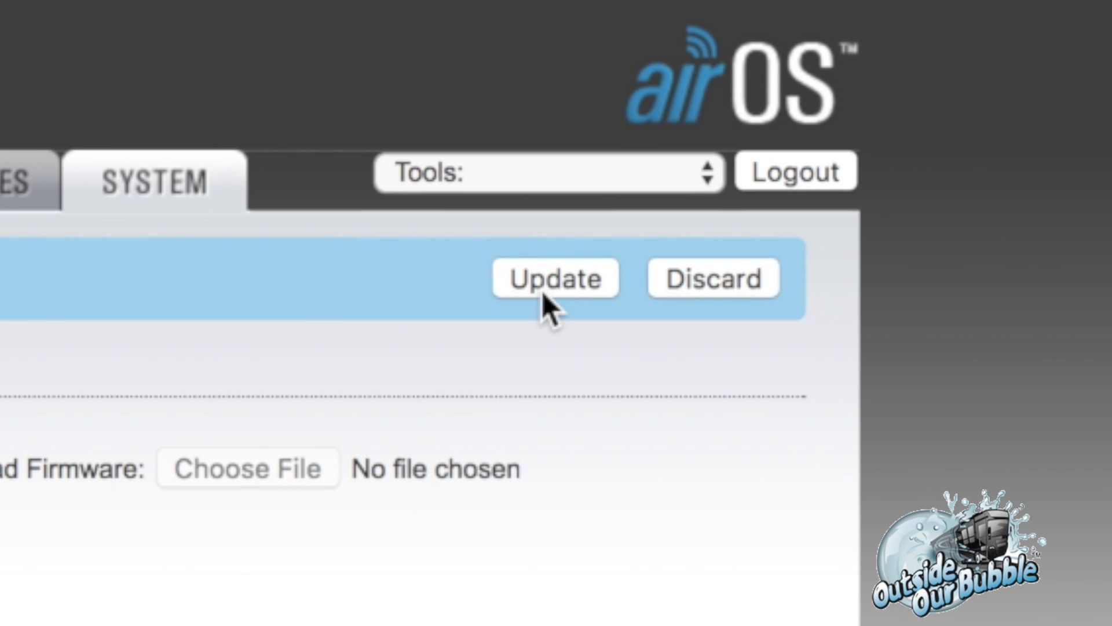
click(556, 278)
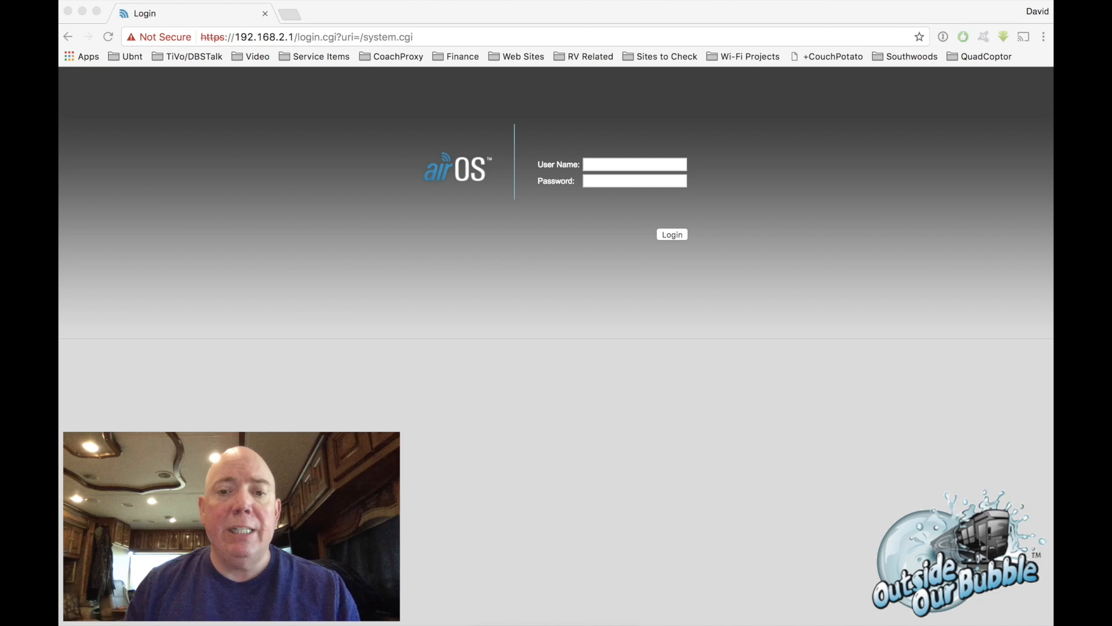
- Log back in as admin and view the Main page reporting firmware v6.0 (XM)
click(633, 164)
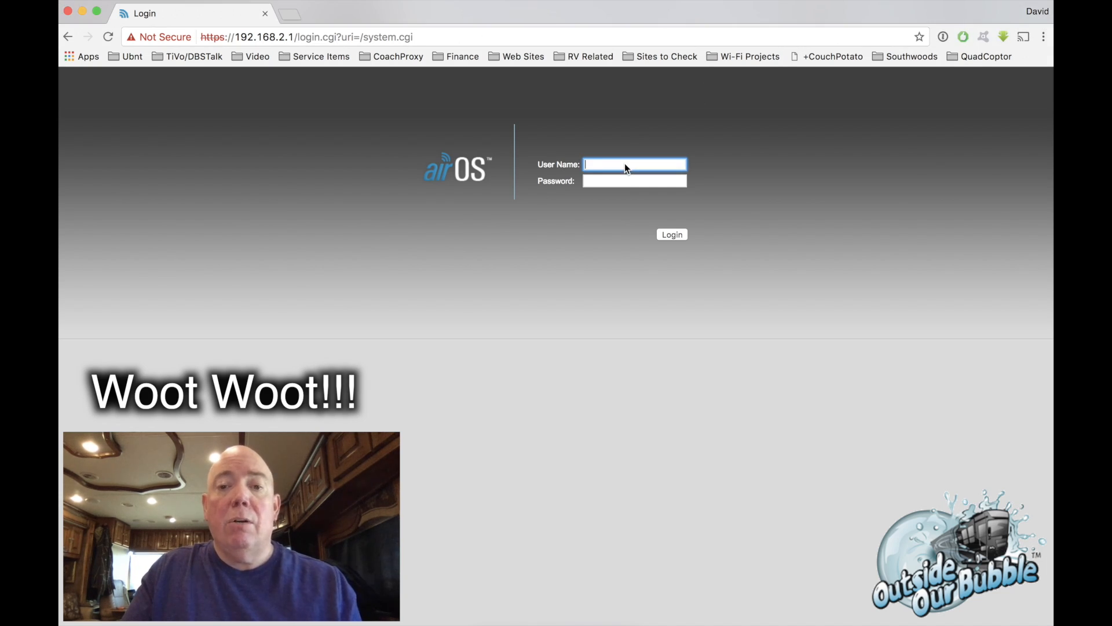
text(admin)
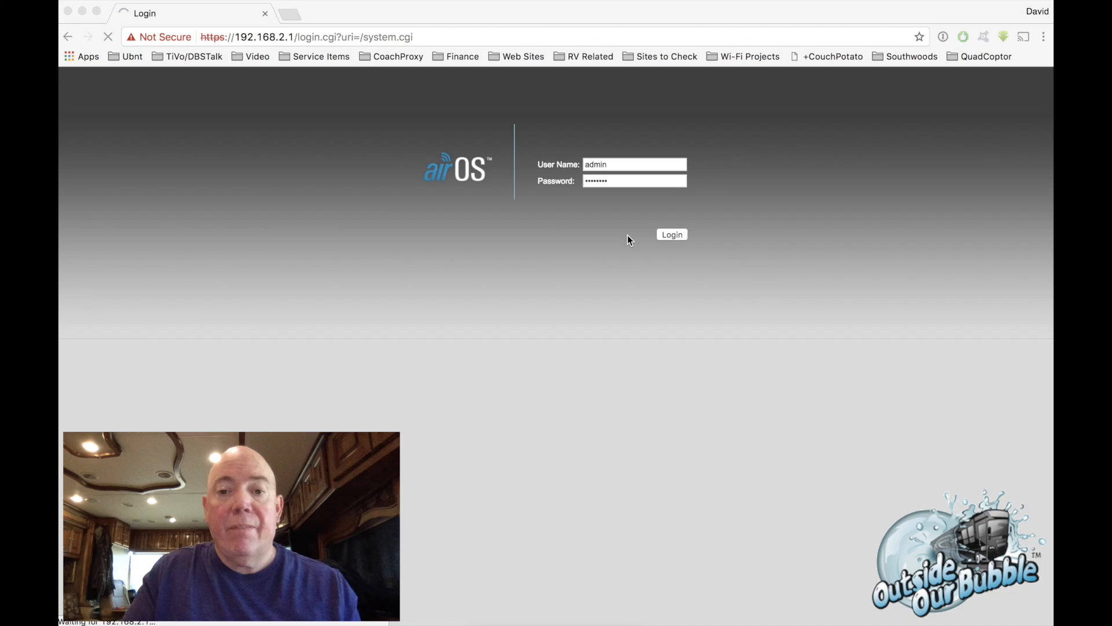
click(670, 234)
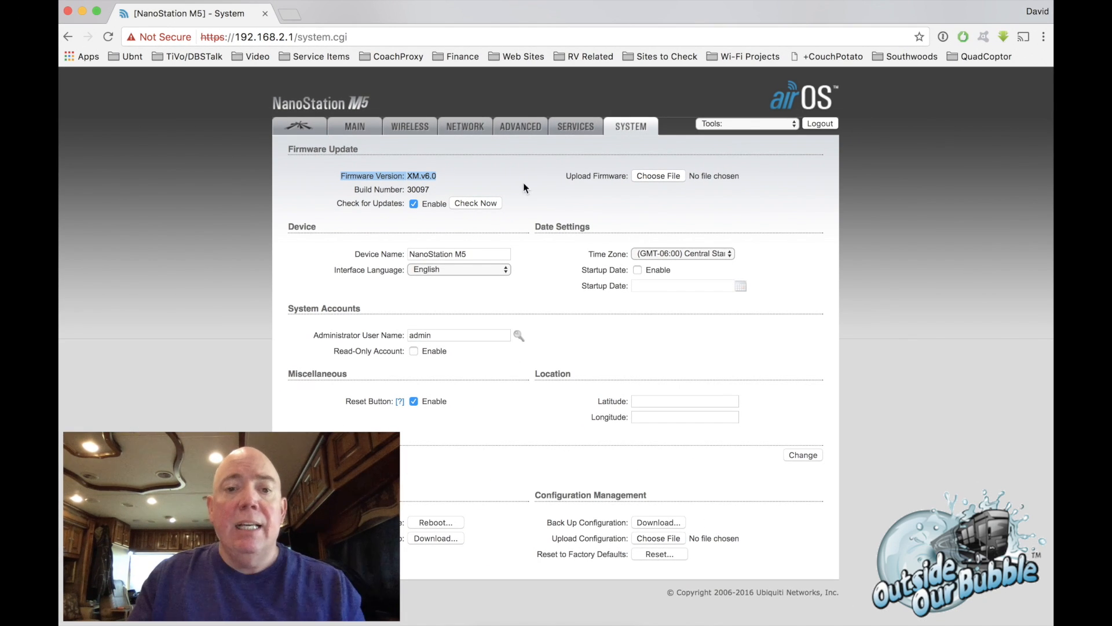
click(355, 126)
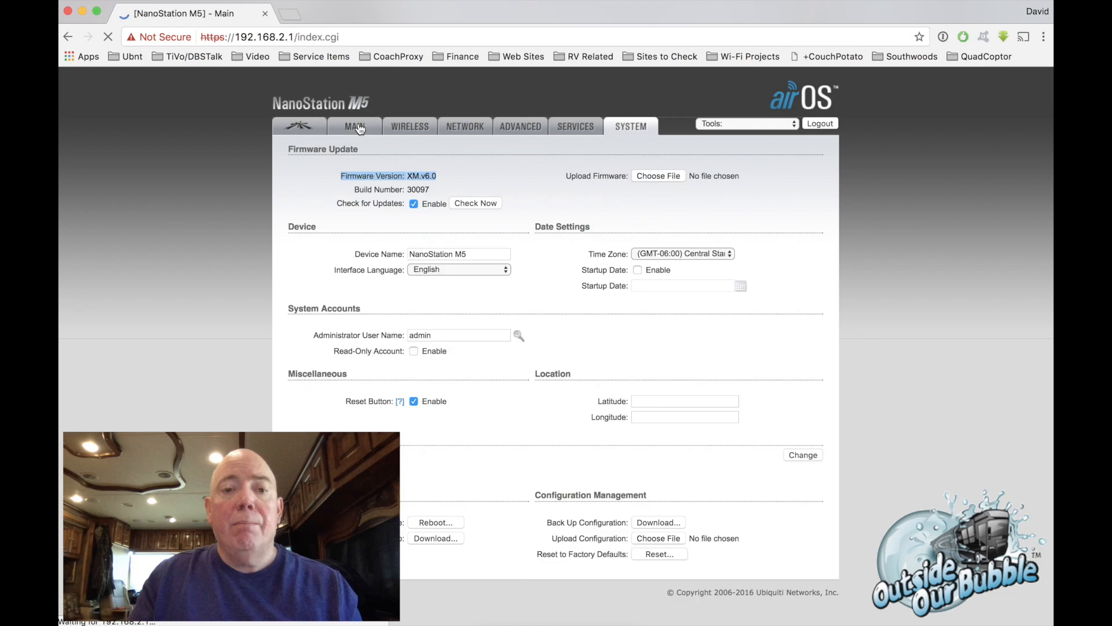
click(354, 126)
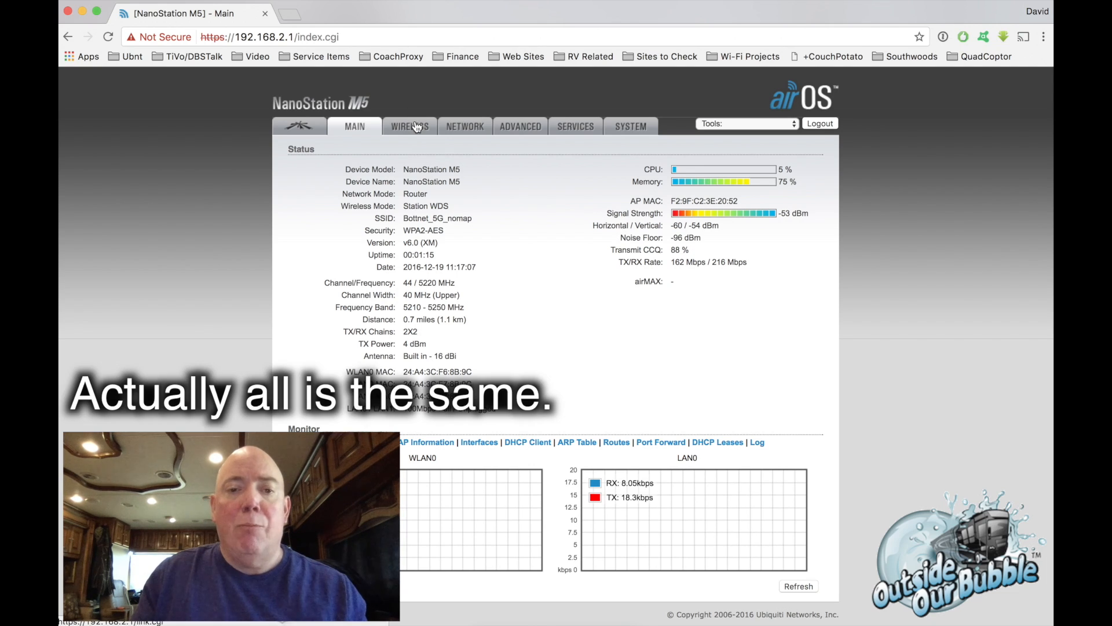
- Review the unchanged wireless settings, then return to the System page showing XM.v6.0
click(411, 126)
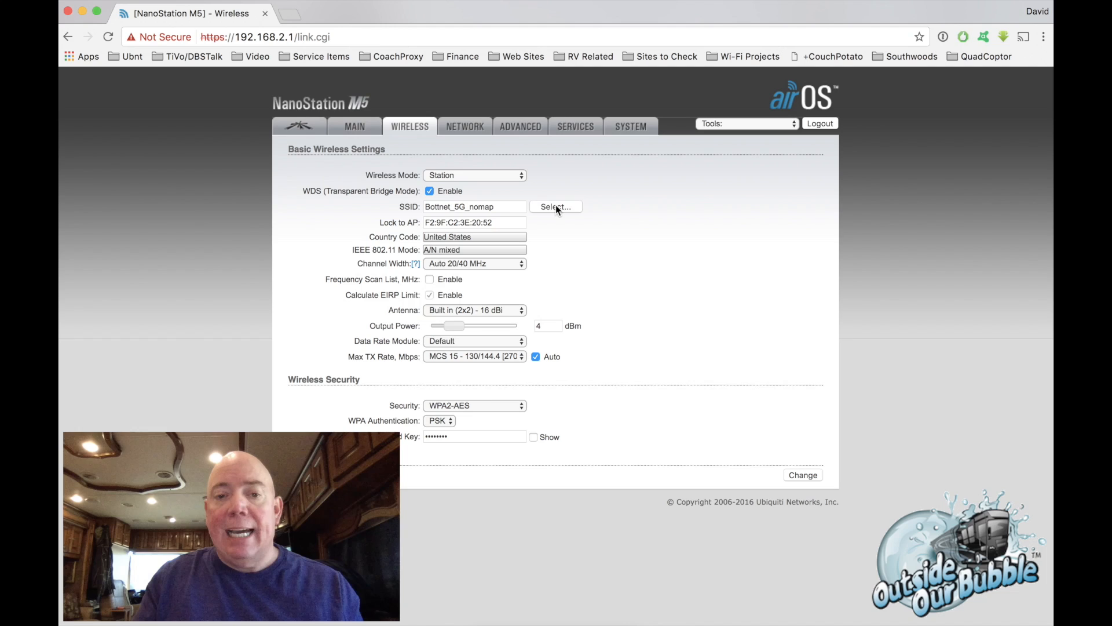
click(556, 207)
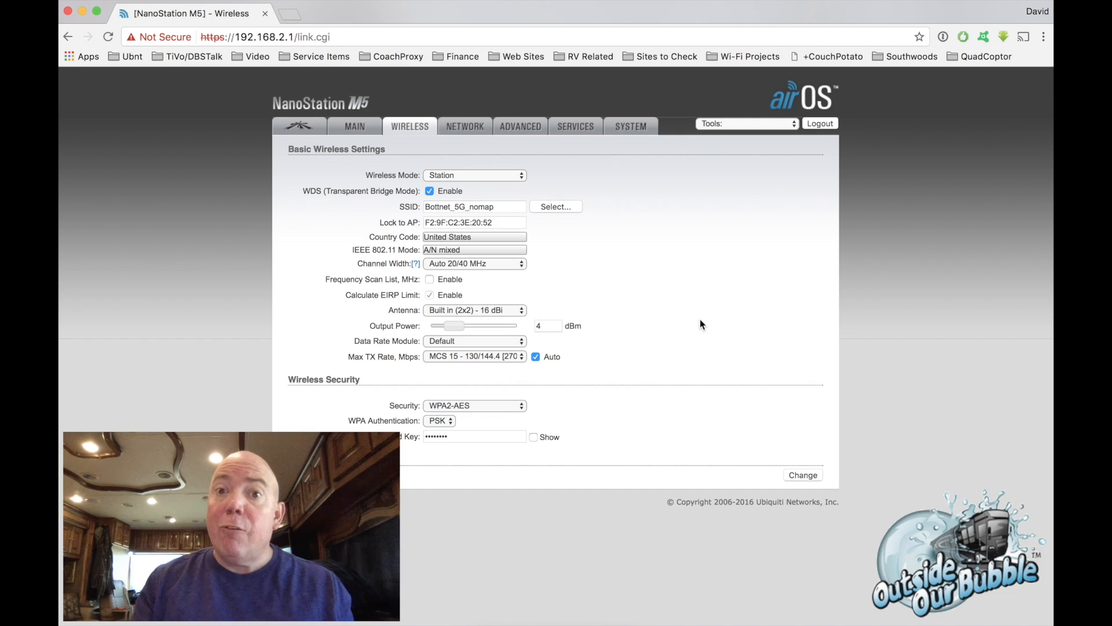
click(631, 126)
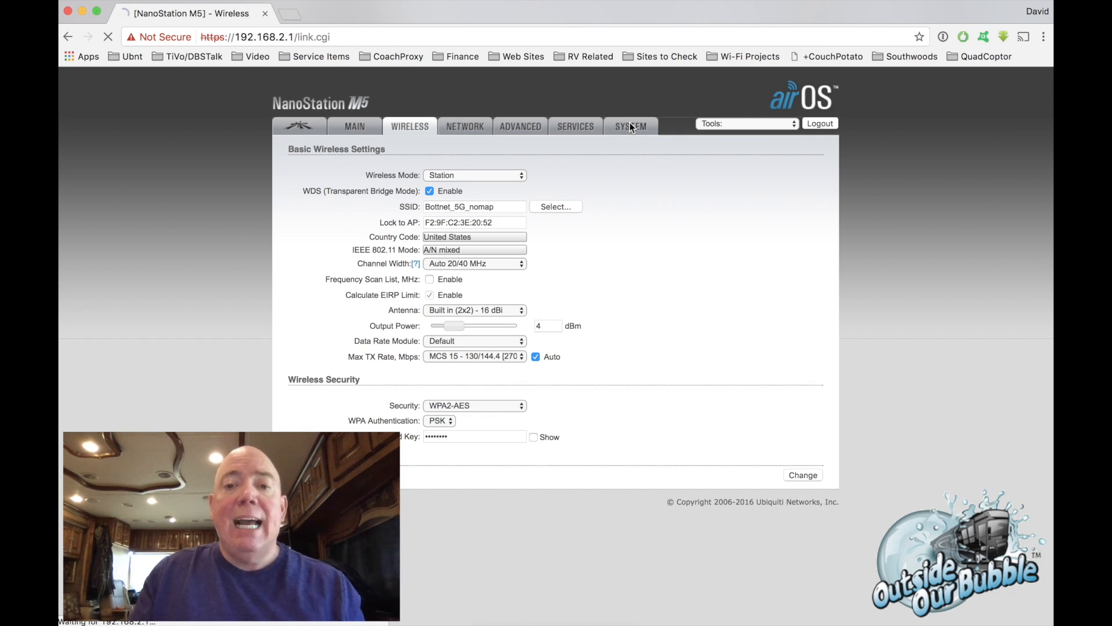
click(630, 126)
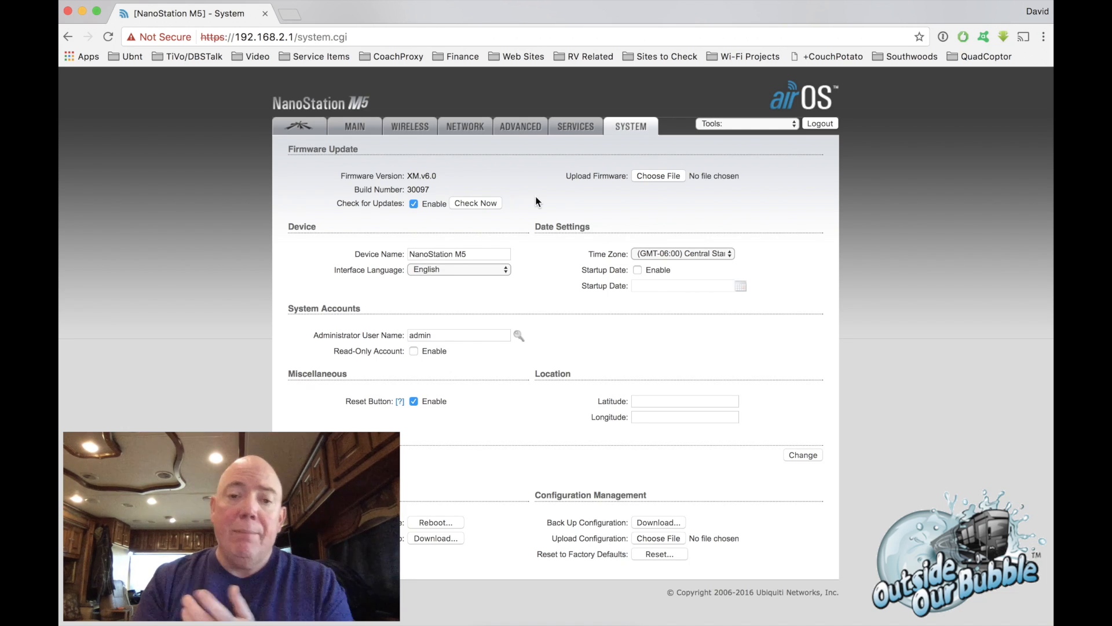
- Enter ubnt.com, confirm XM.v6.0 is latest, and open Ubiquiti's downloads page
click(284, 38)
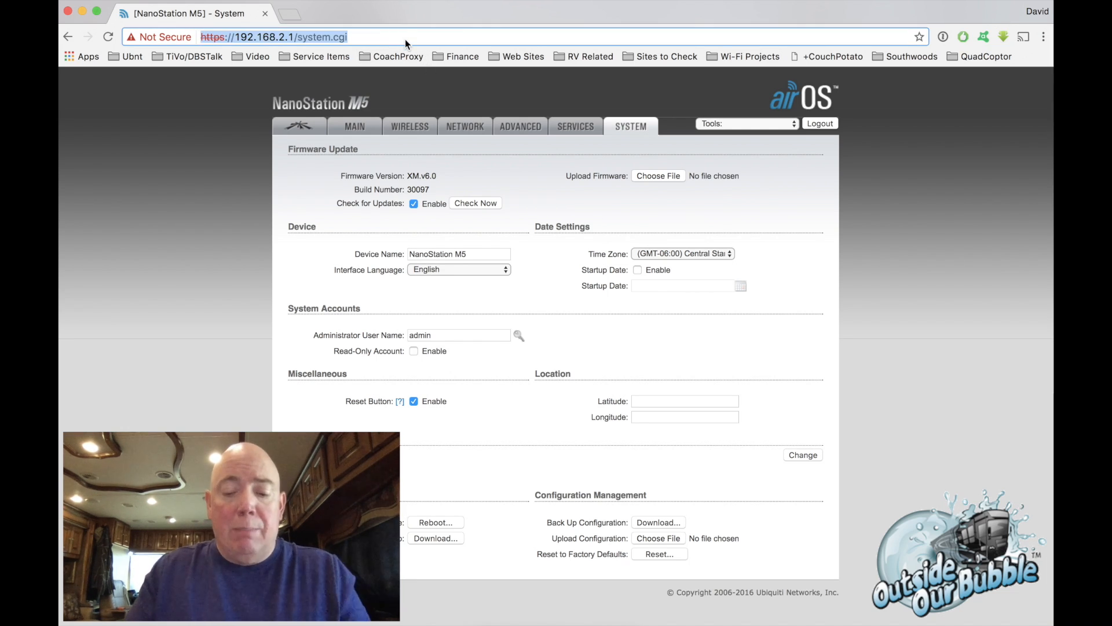
text(ubnt.com)
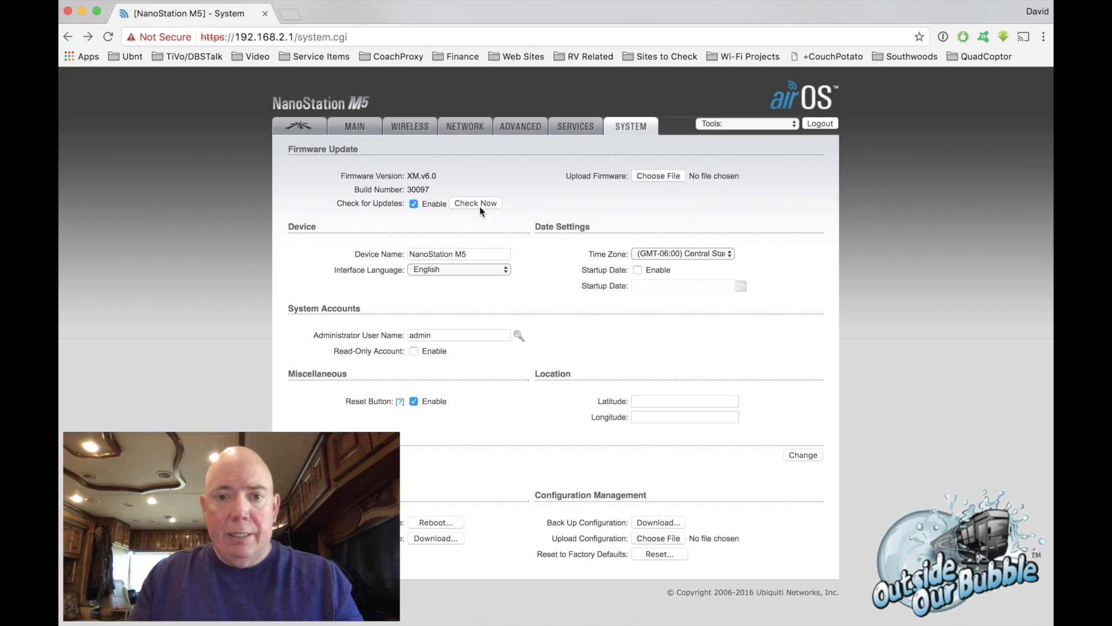
click(475, 203)
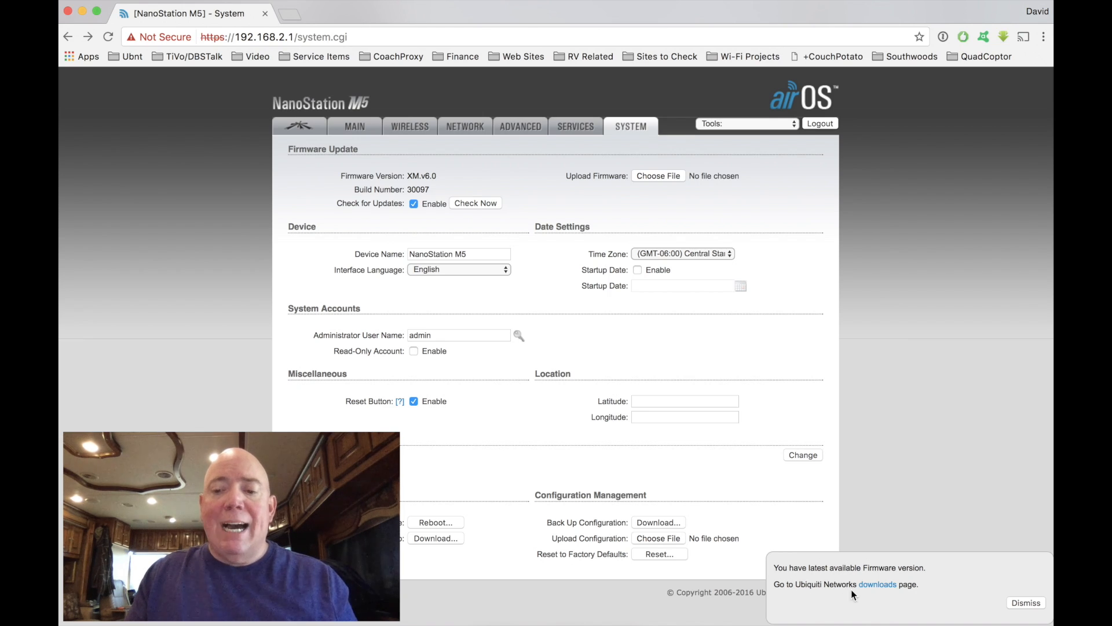
mouse_move(883, 603)
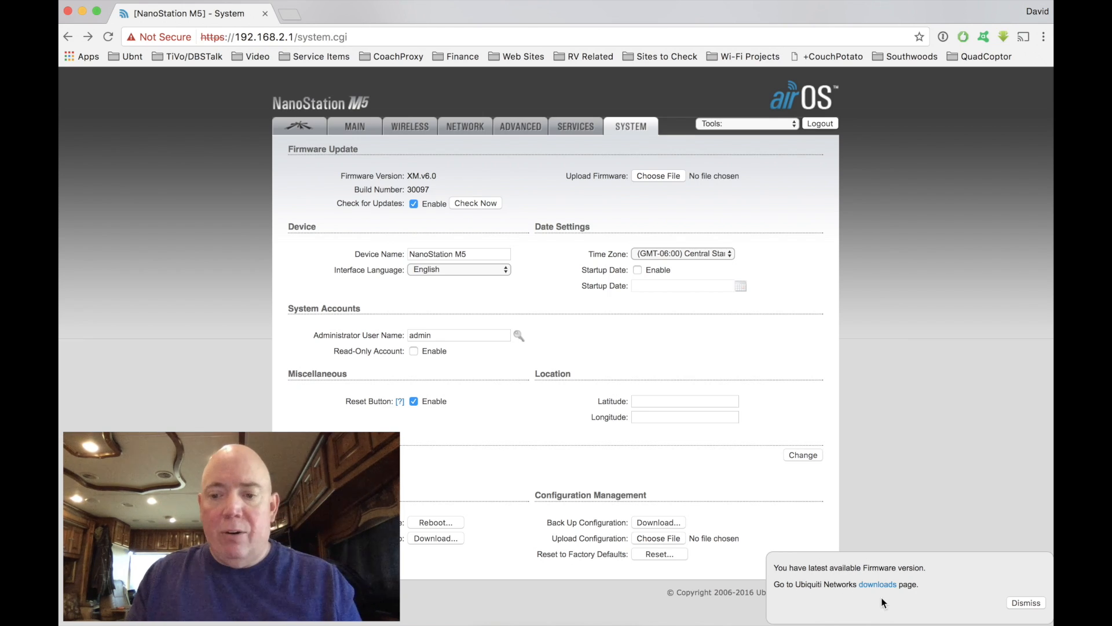
click(878, 584)
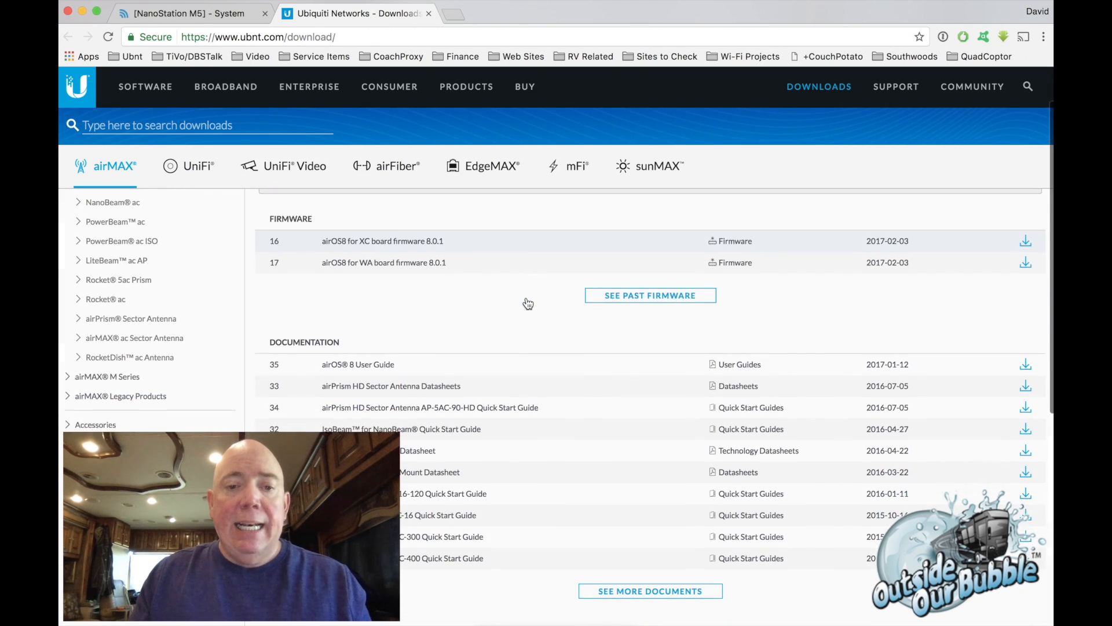
- Navigate the Ubiquiti site to the airMAX M Series downloads listing
scroll(down, 3)
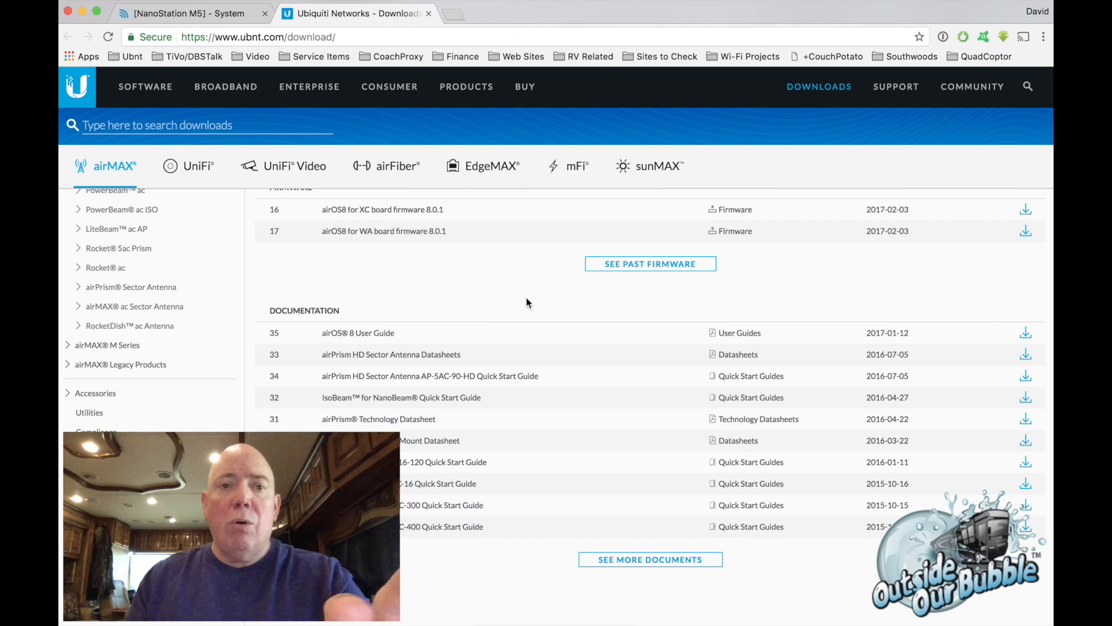
mouse_move(314, 63)
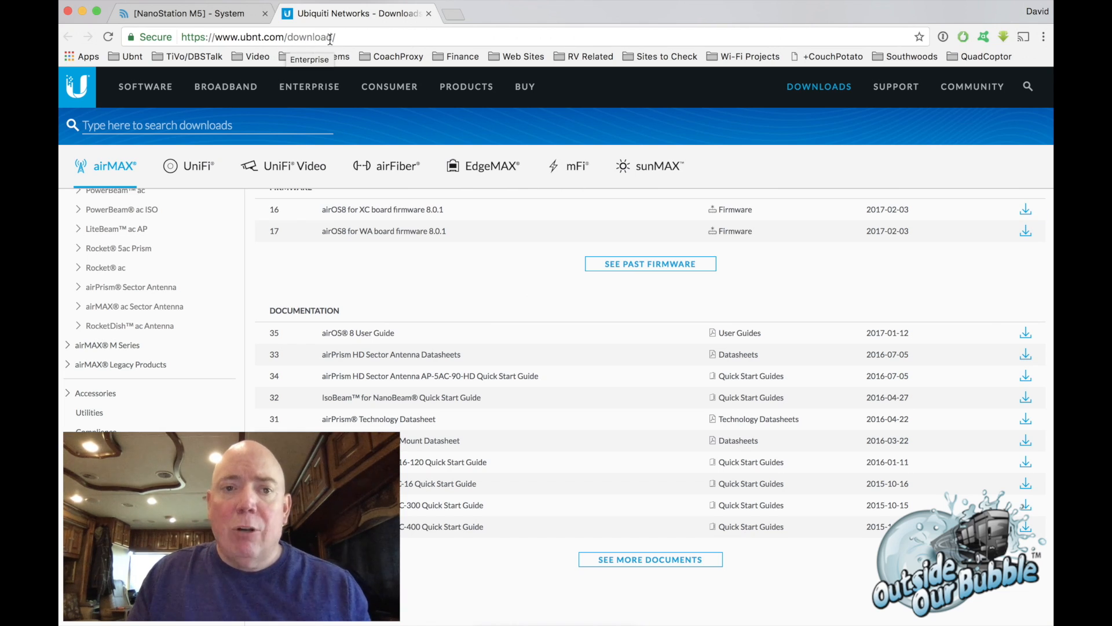
double_click(310, 37)
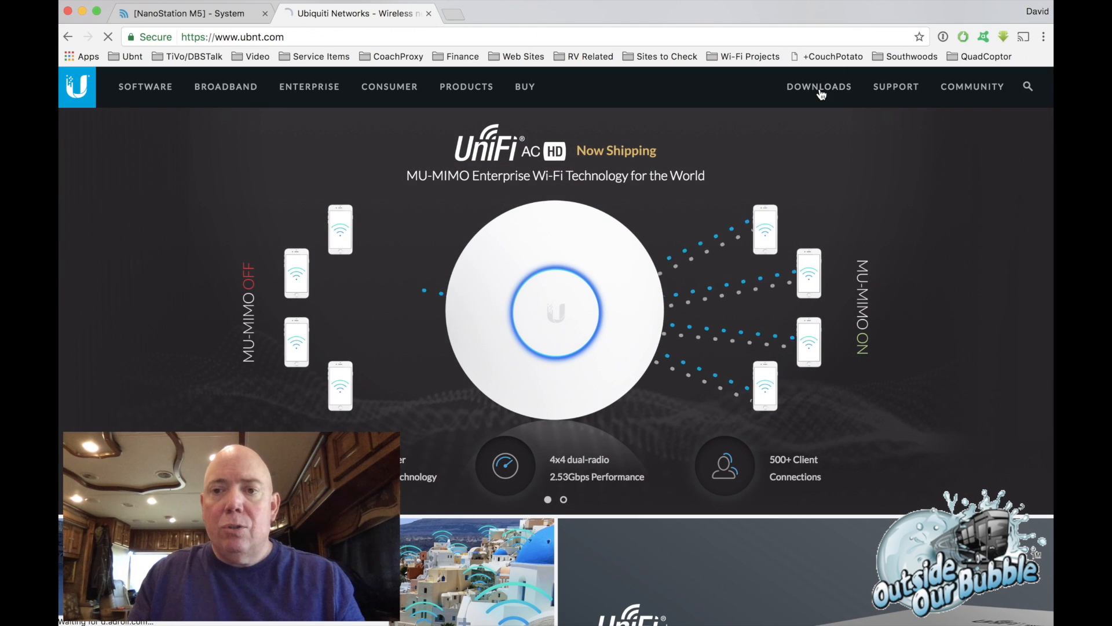
click(819, 86)
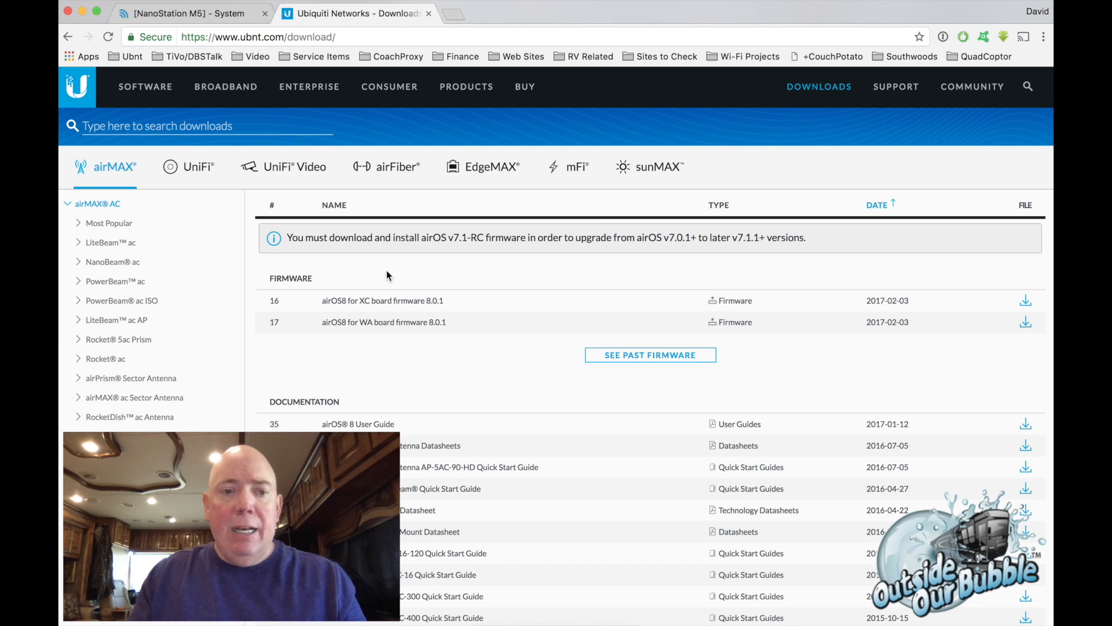
scroll(down, 3)
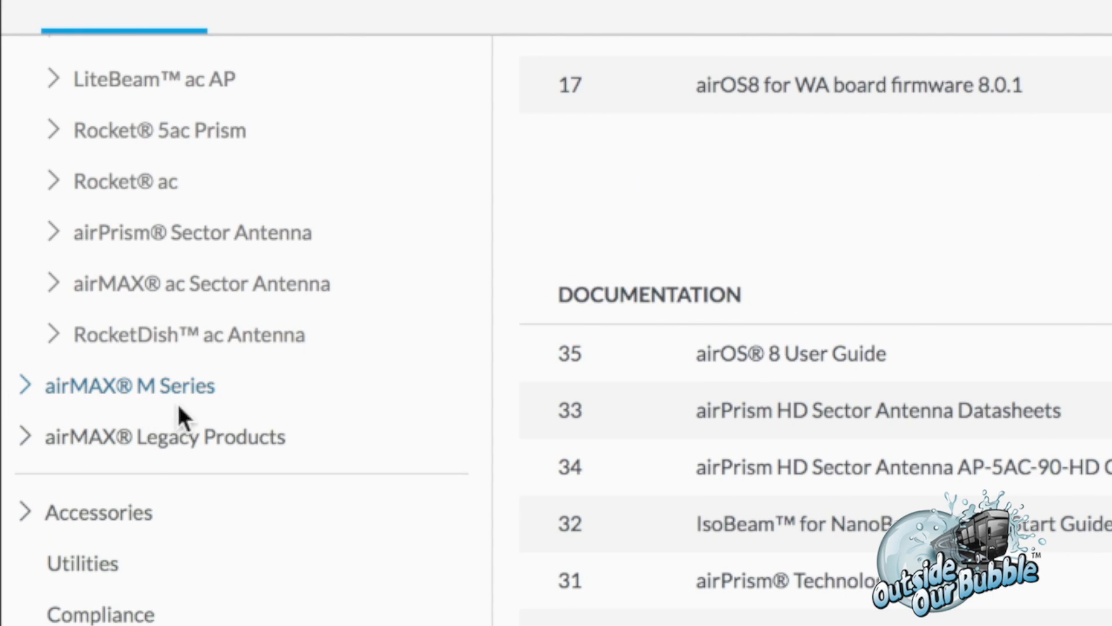
click(128, 386)
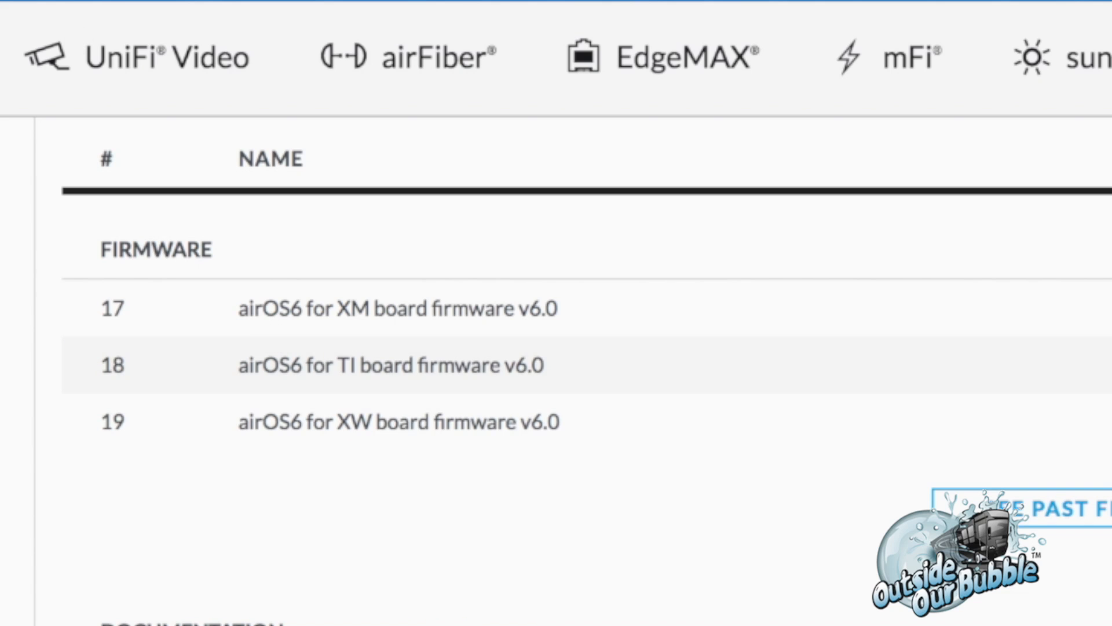
- Confirm the XM board, download airOS6 XM v6.0 firmware after agreeing, and close the tab
click(184, 13)
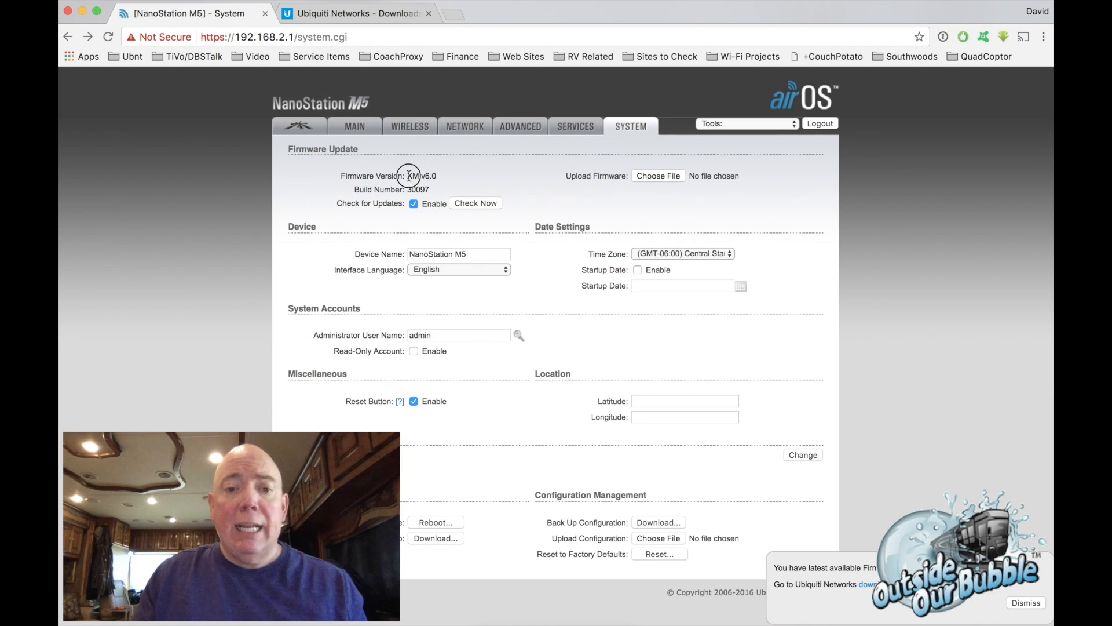
double_click(421, 176)
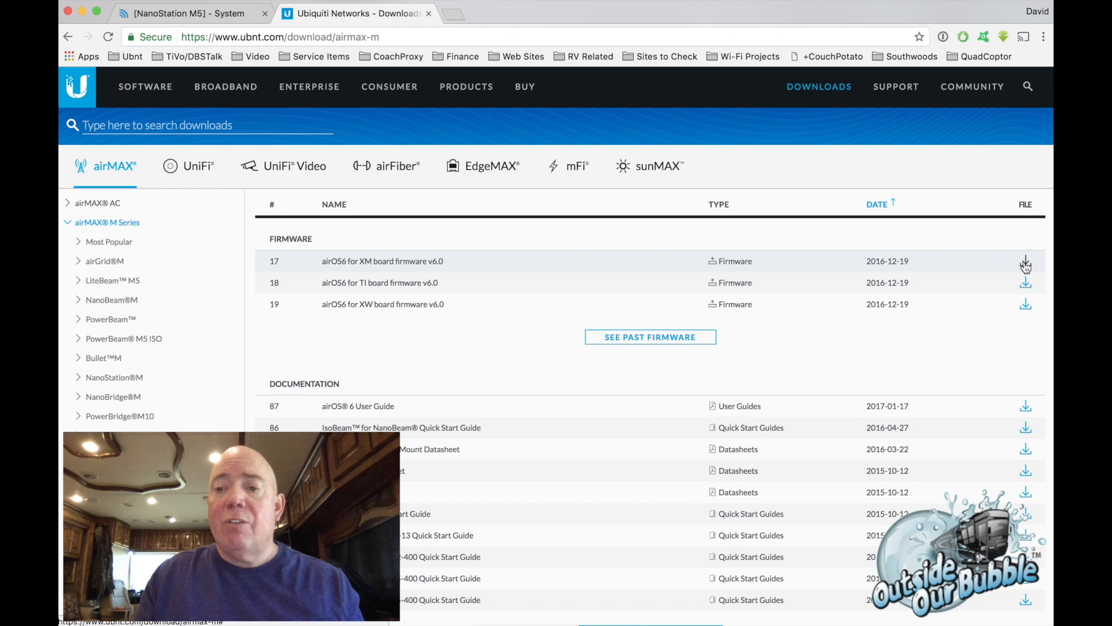
click(1027, 261)
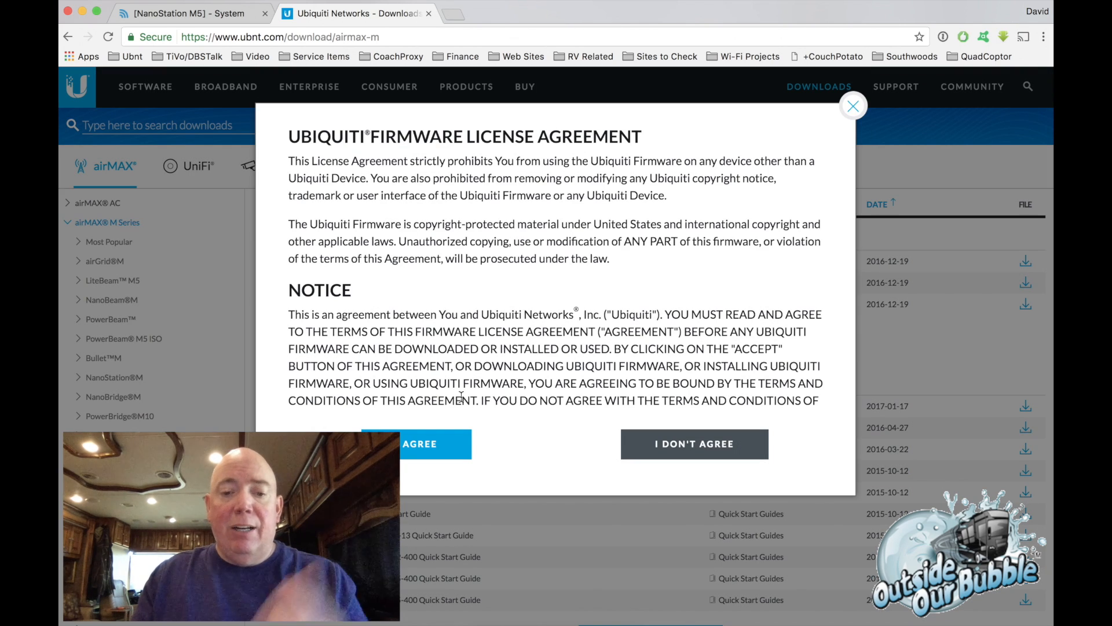
click(417, 443)
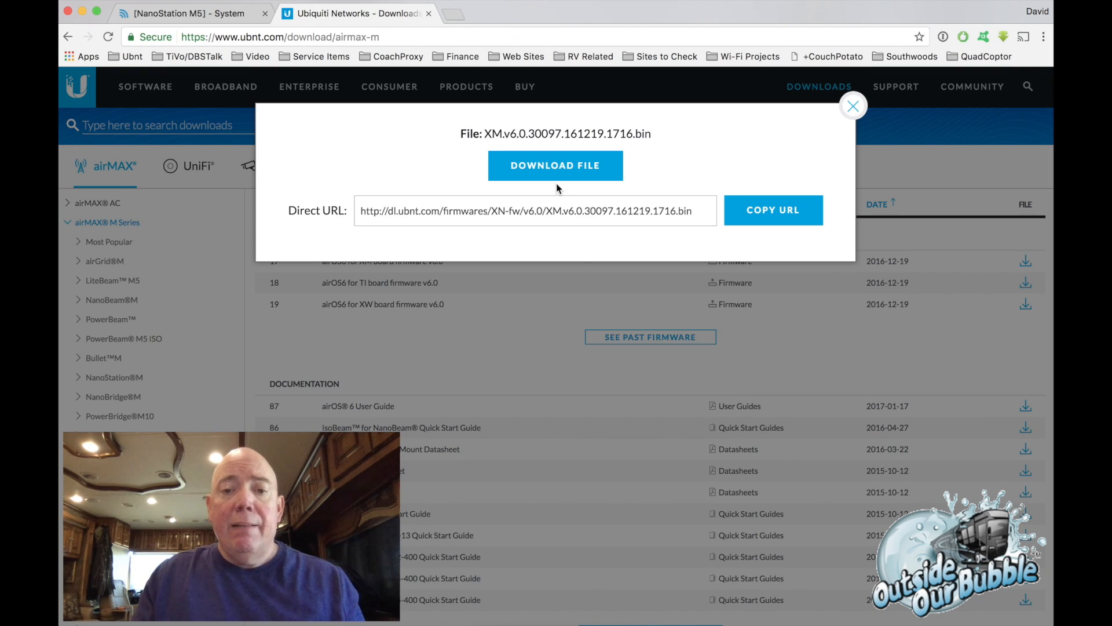
click(853, 105)
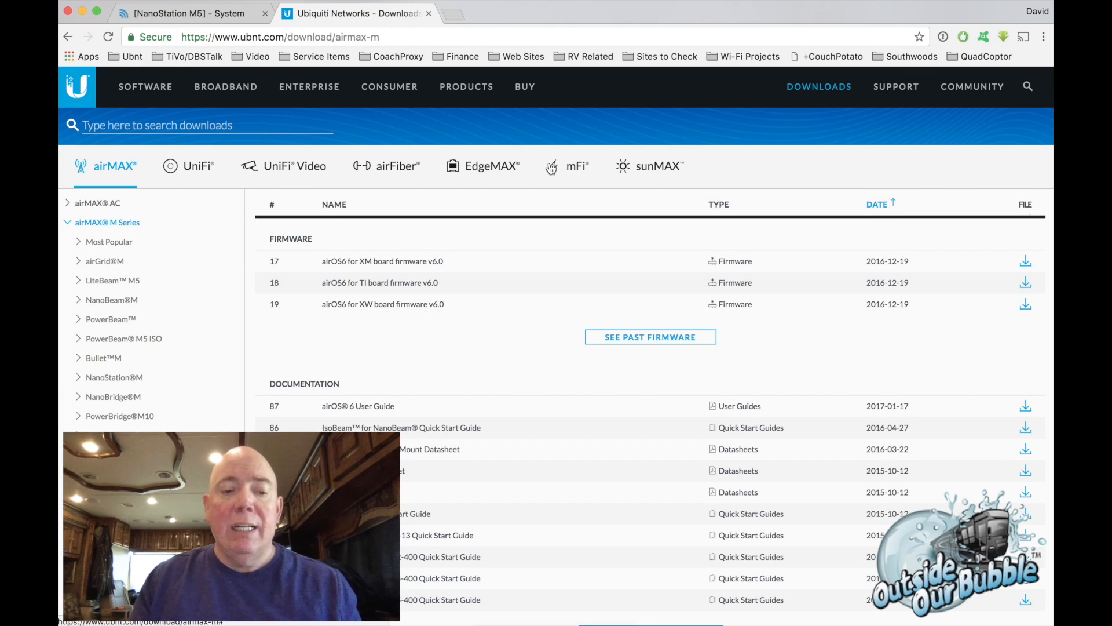
mouse_move(408, 53)
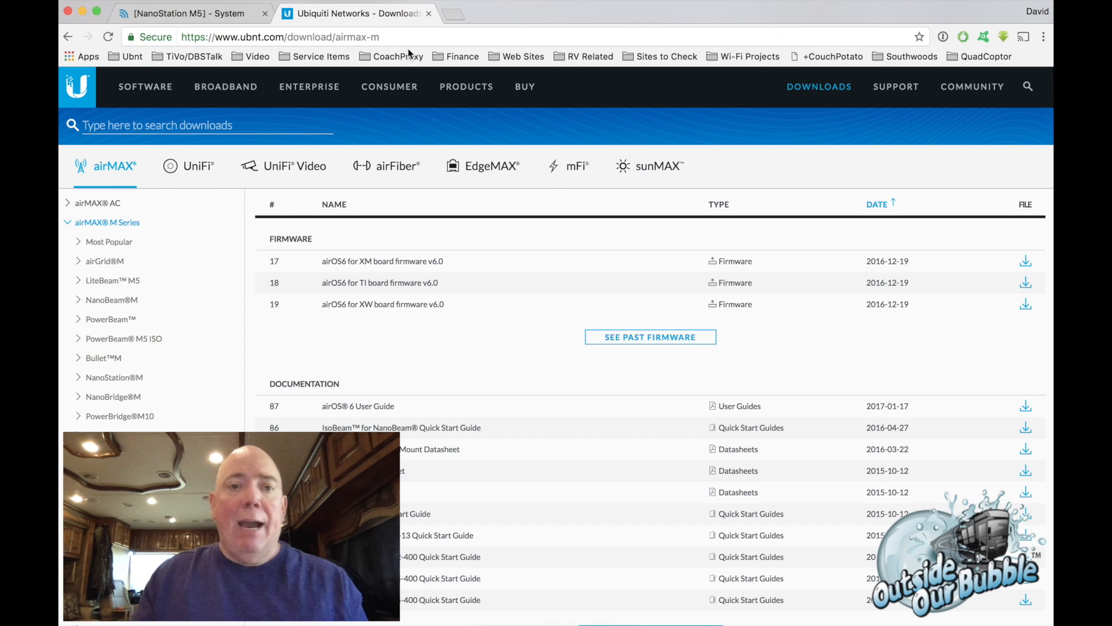
click(177, 13)
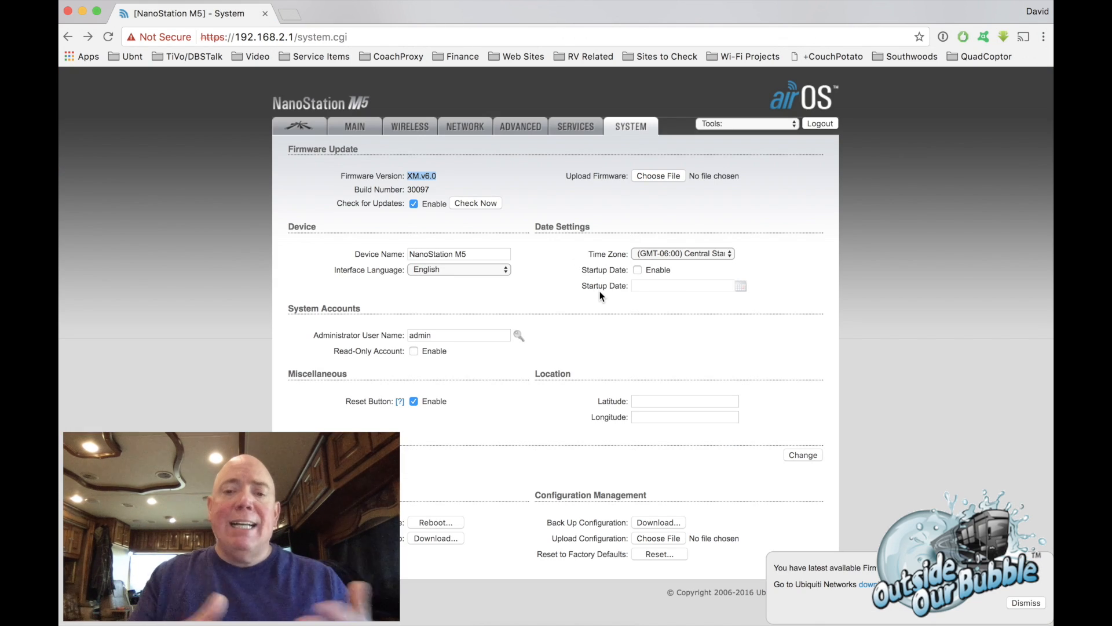
mouse_move(560, 175)
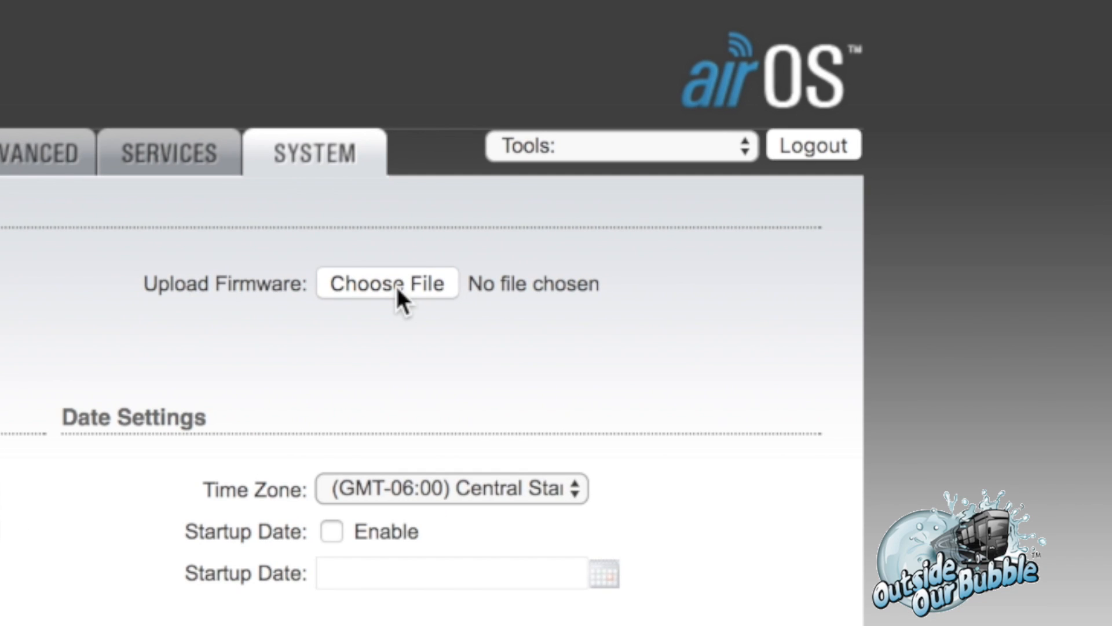
- Select XM.v6.0.30097.161219.1716.bin as the firmware file under Upload Firmware
click(386, 284)
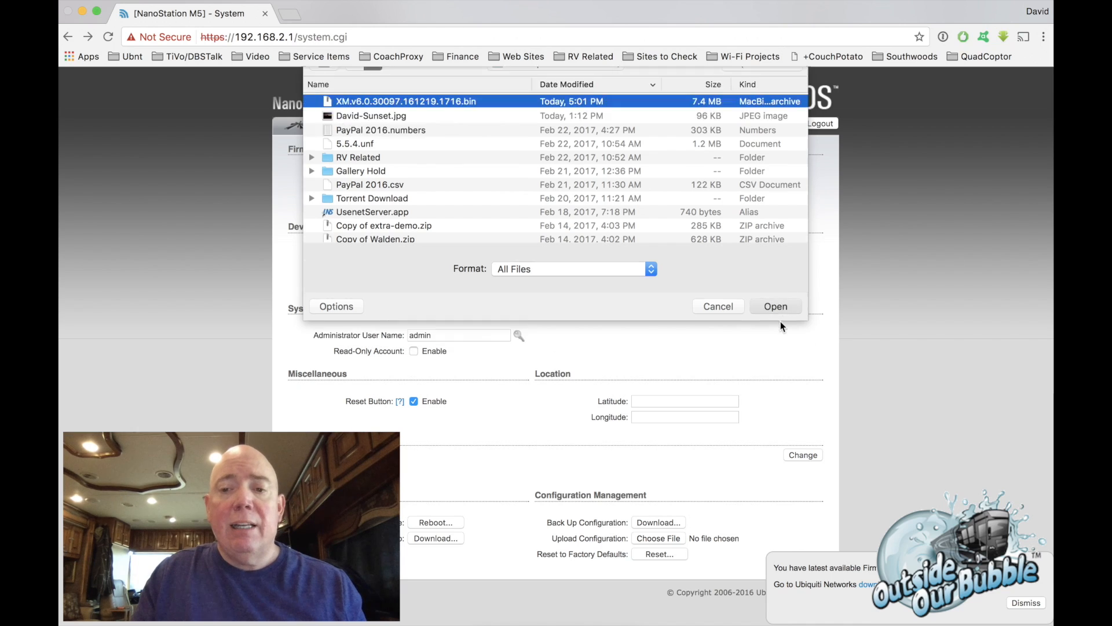
click(775, 306)
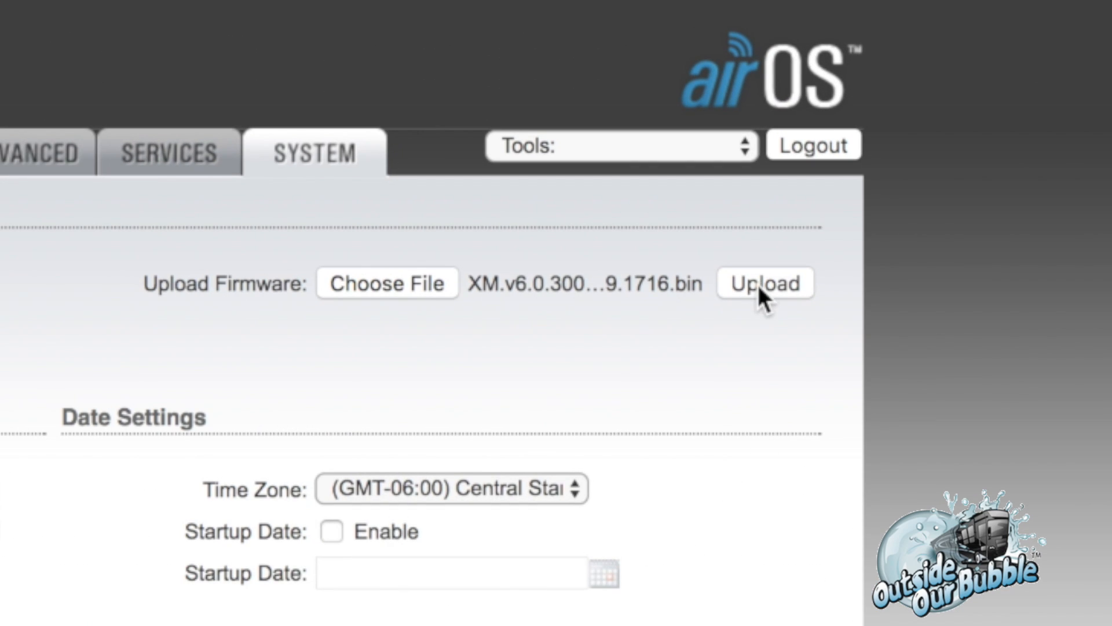